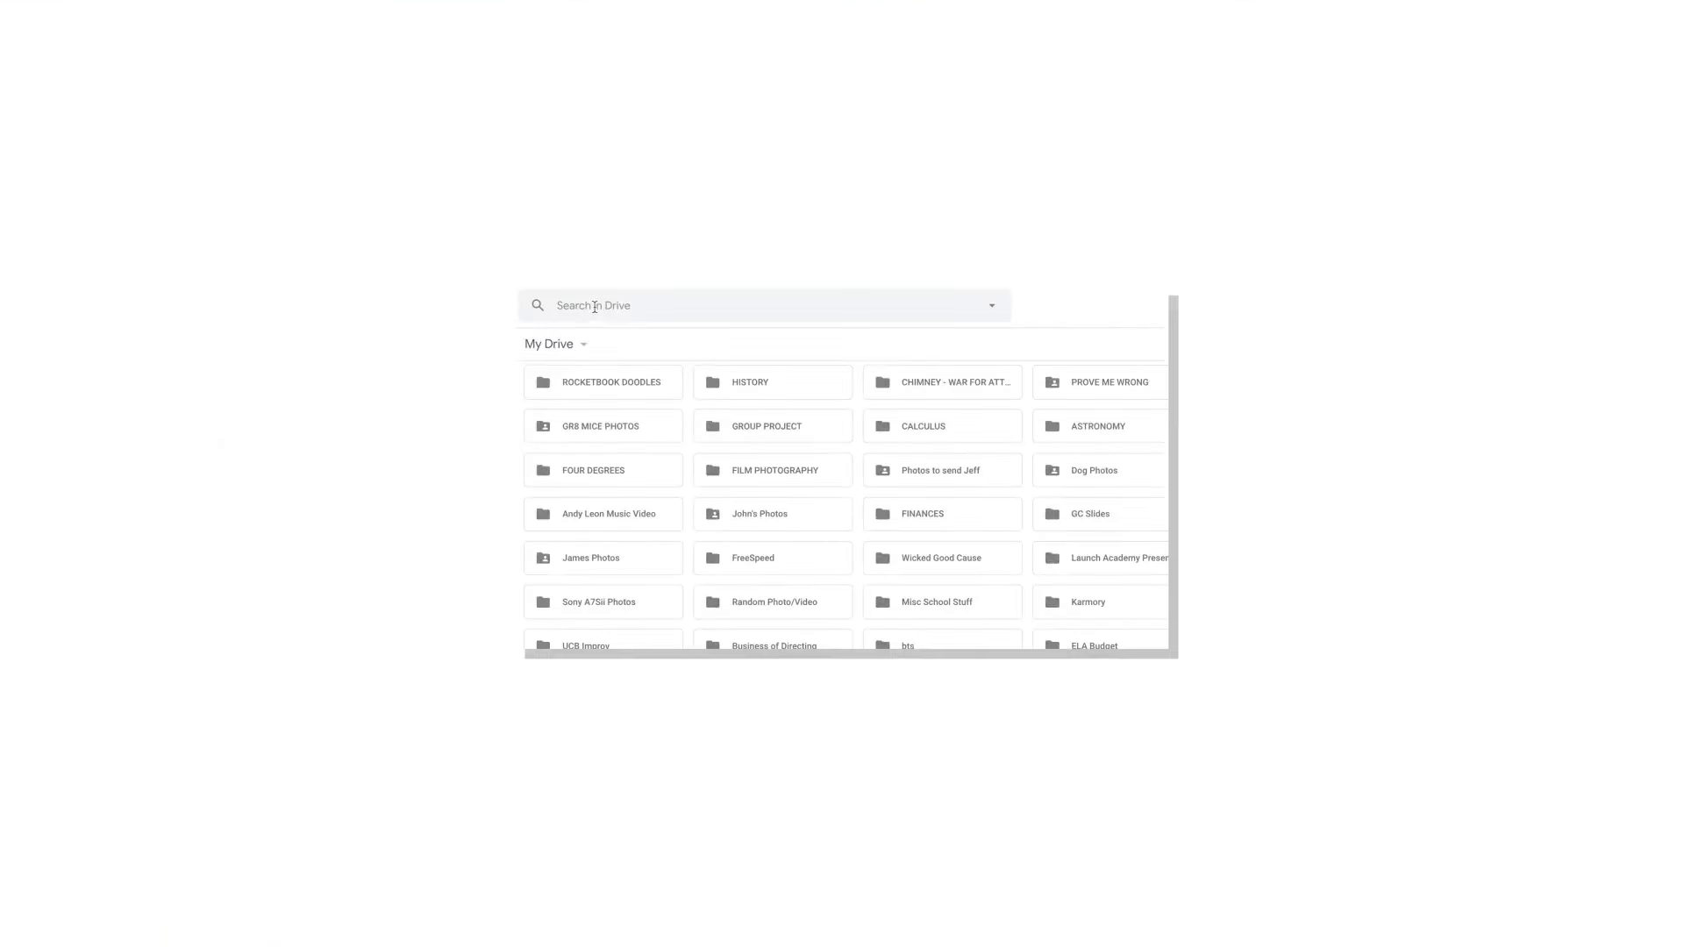
text(panda)
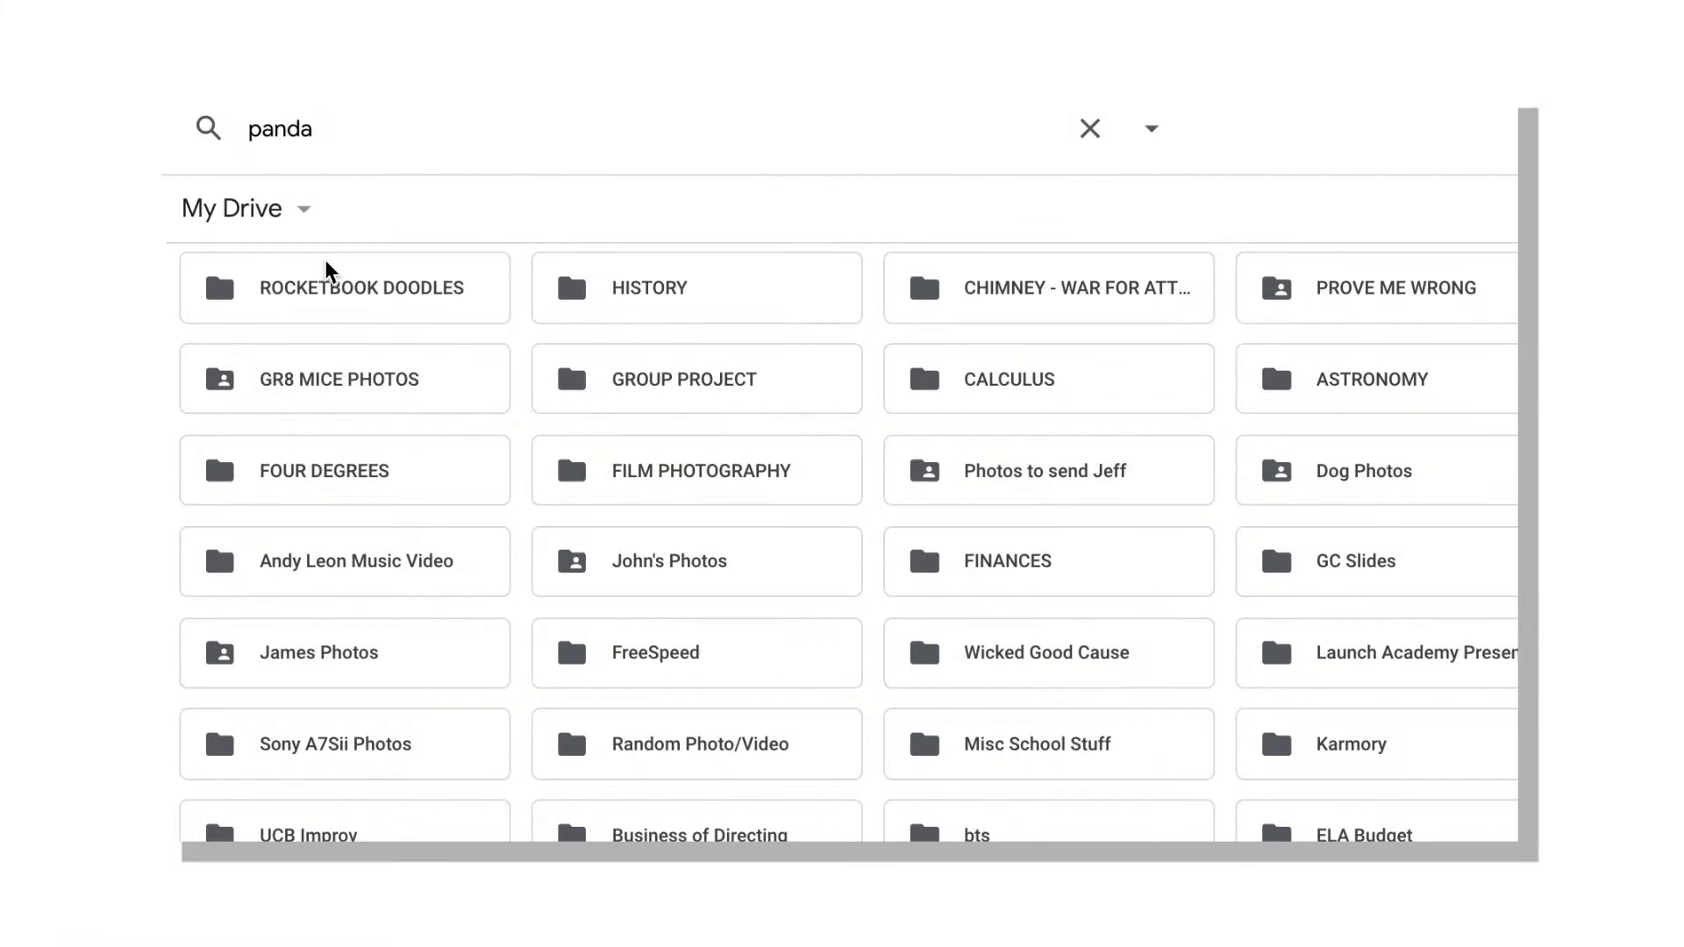